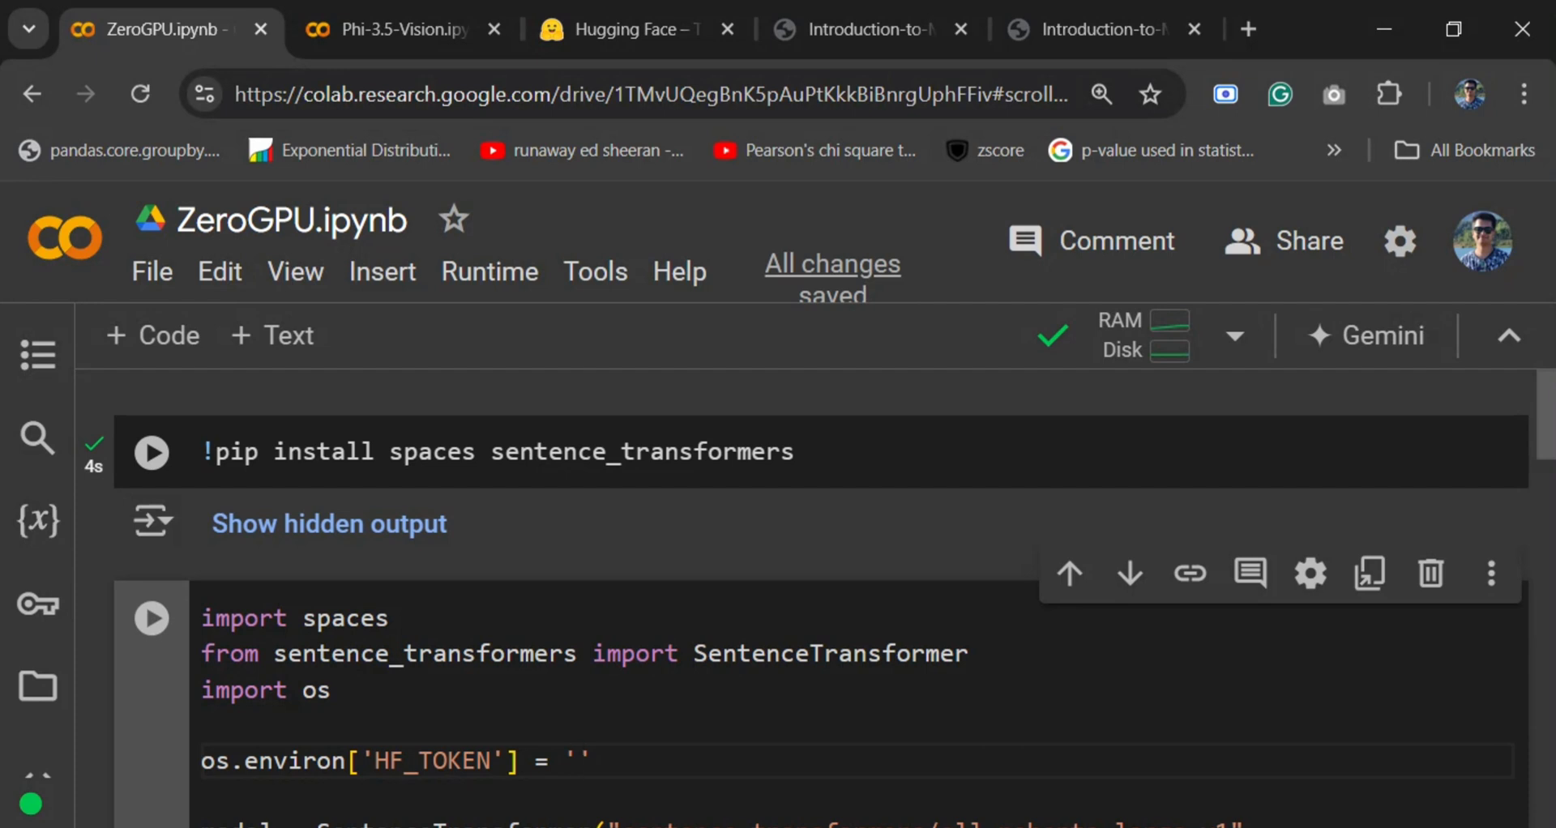
click(582, 761)
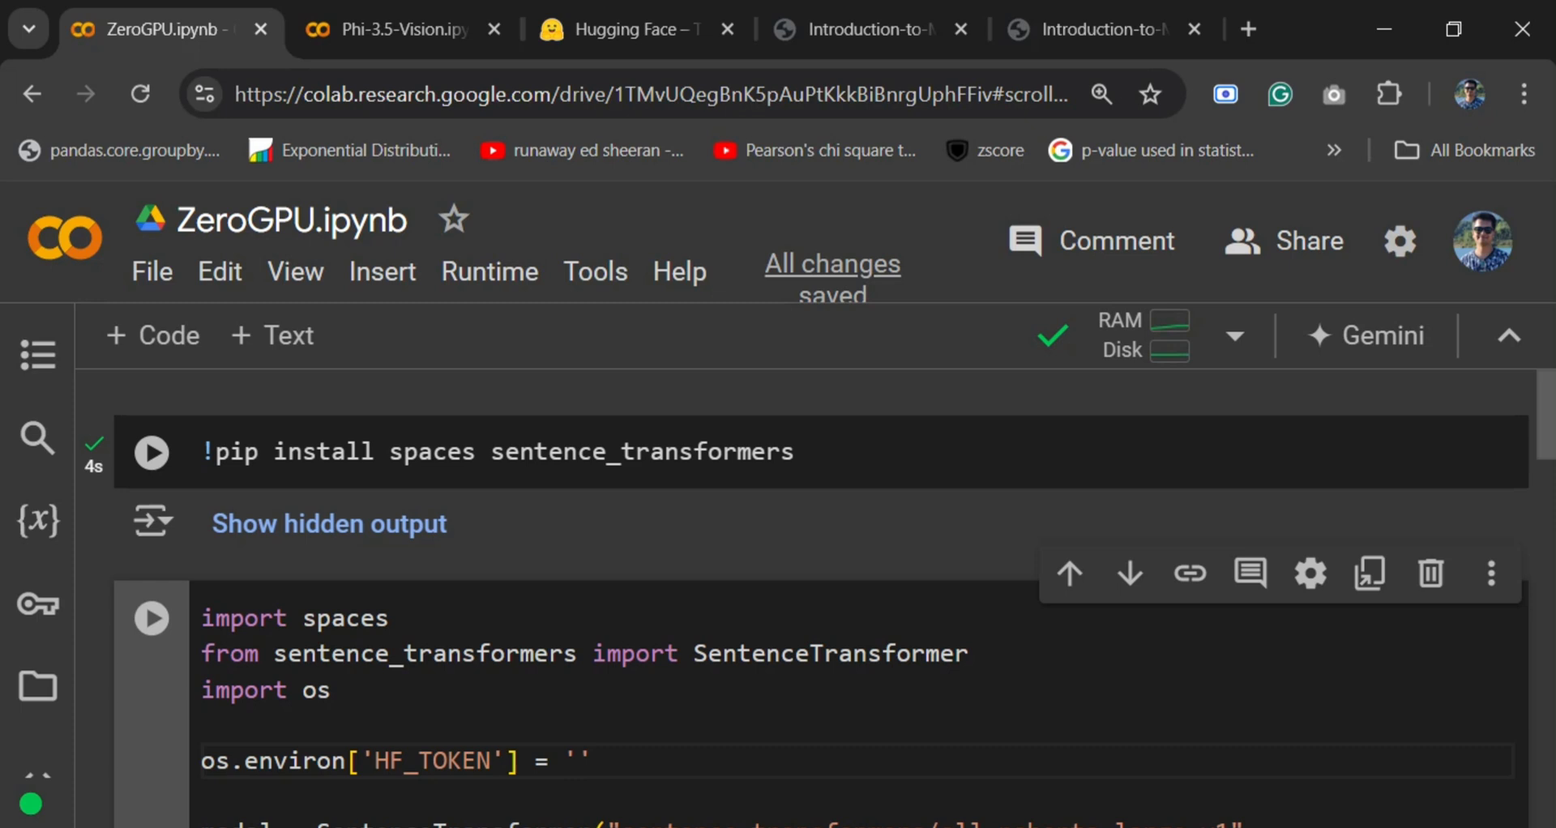
click(579, 761)
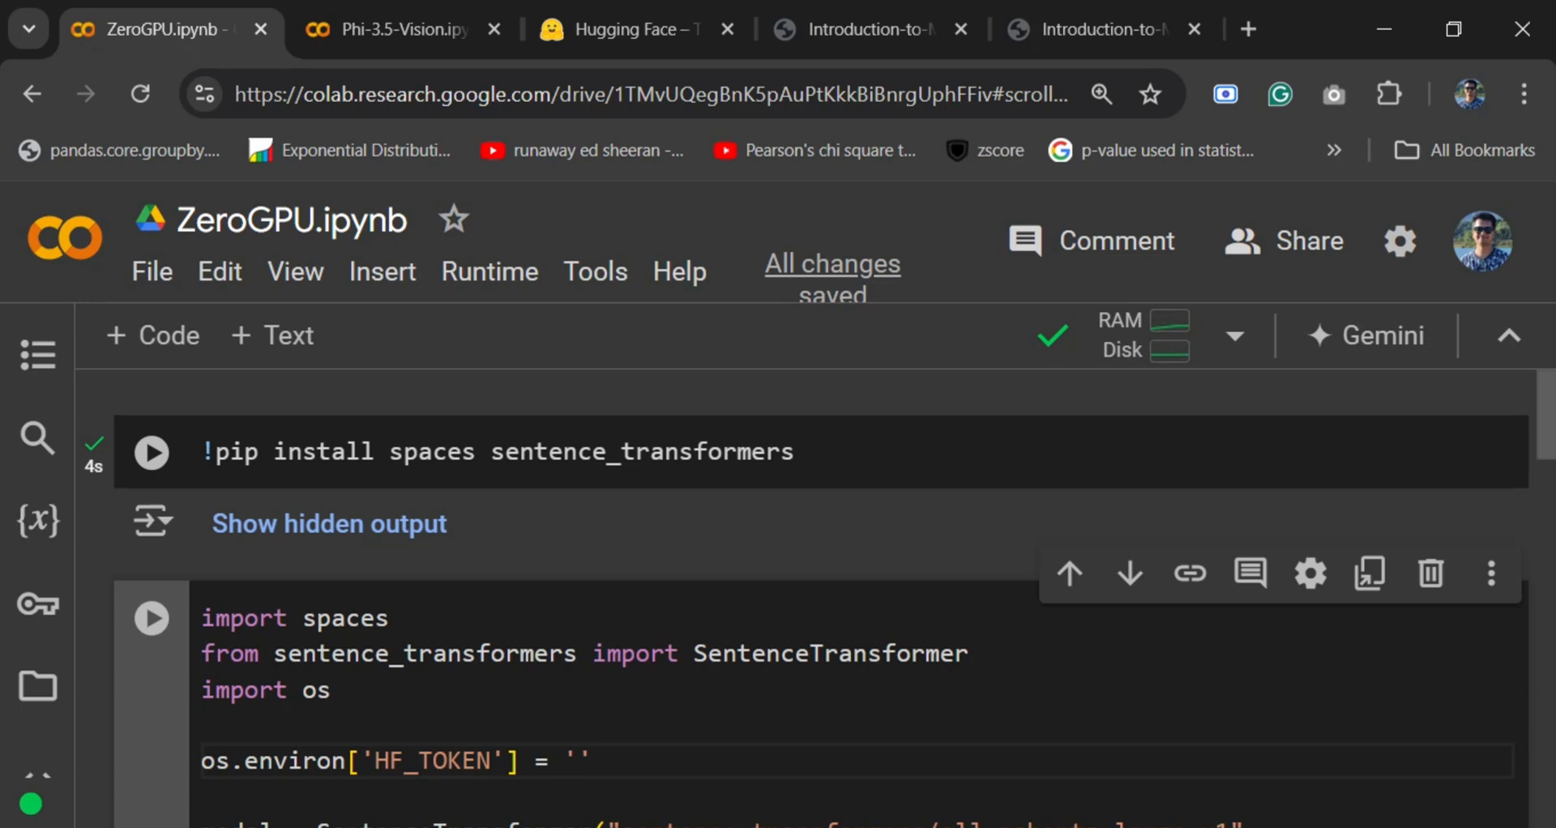
click(580, 761)
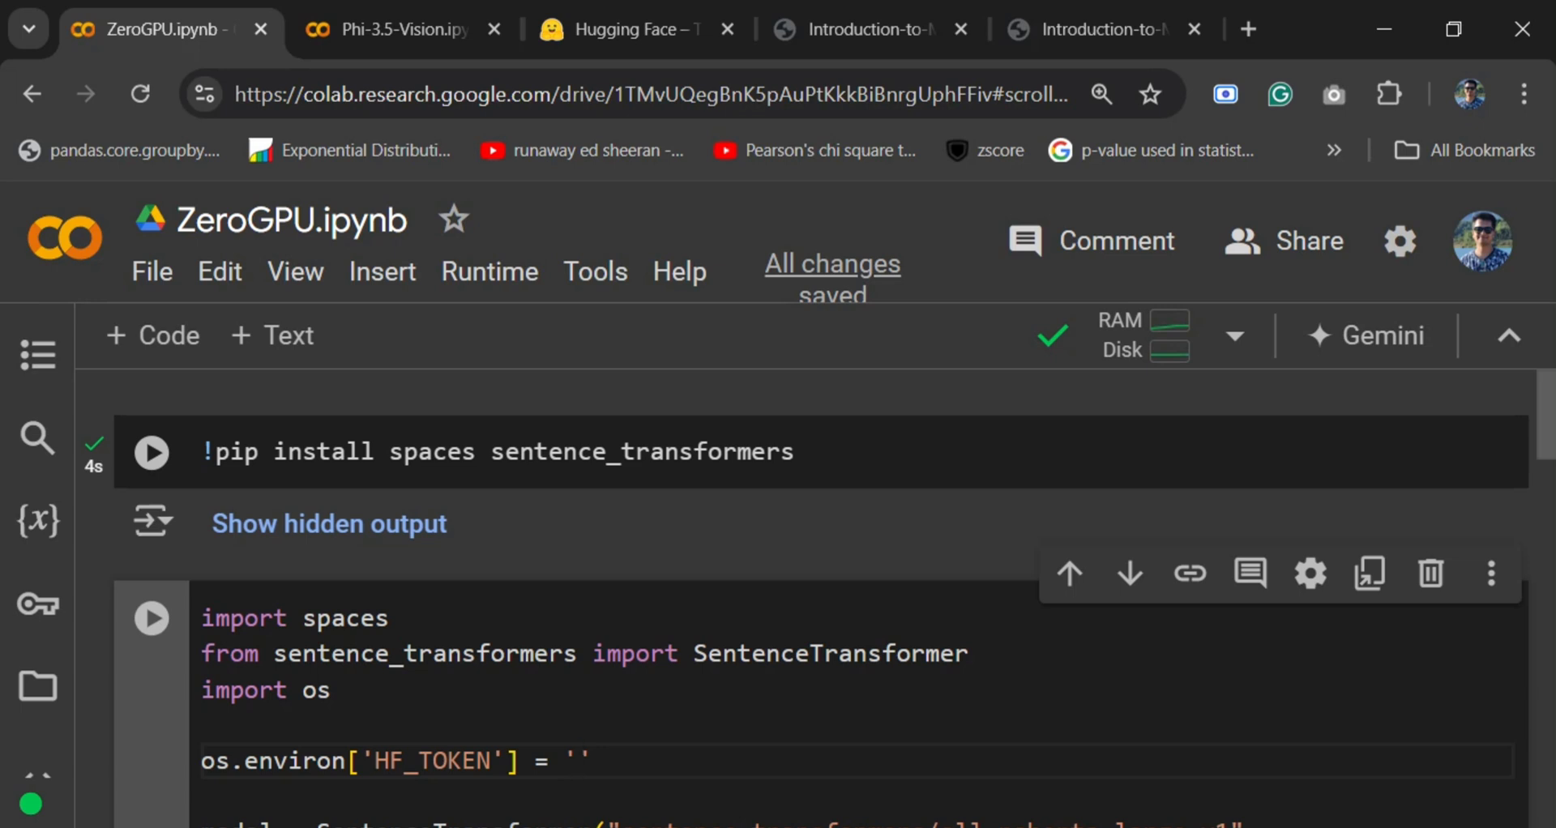
click(151, 451)
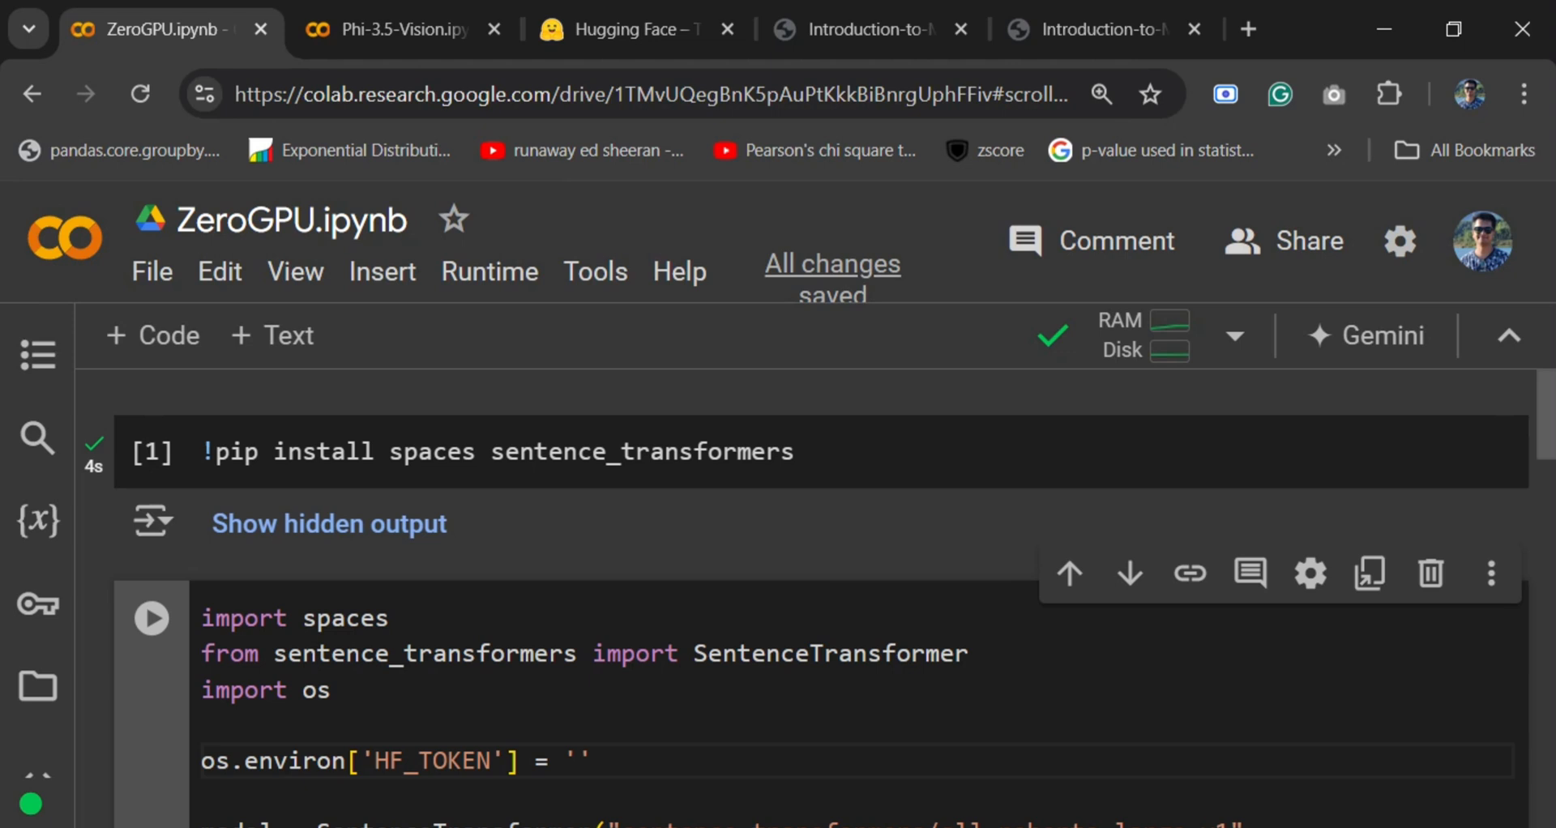
click(580, 762)
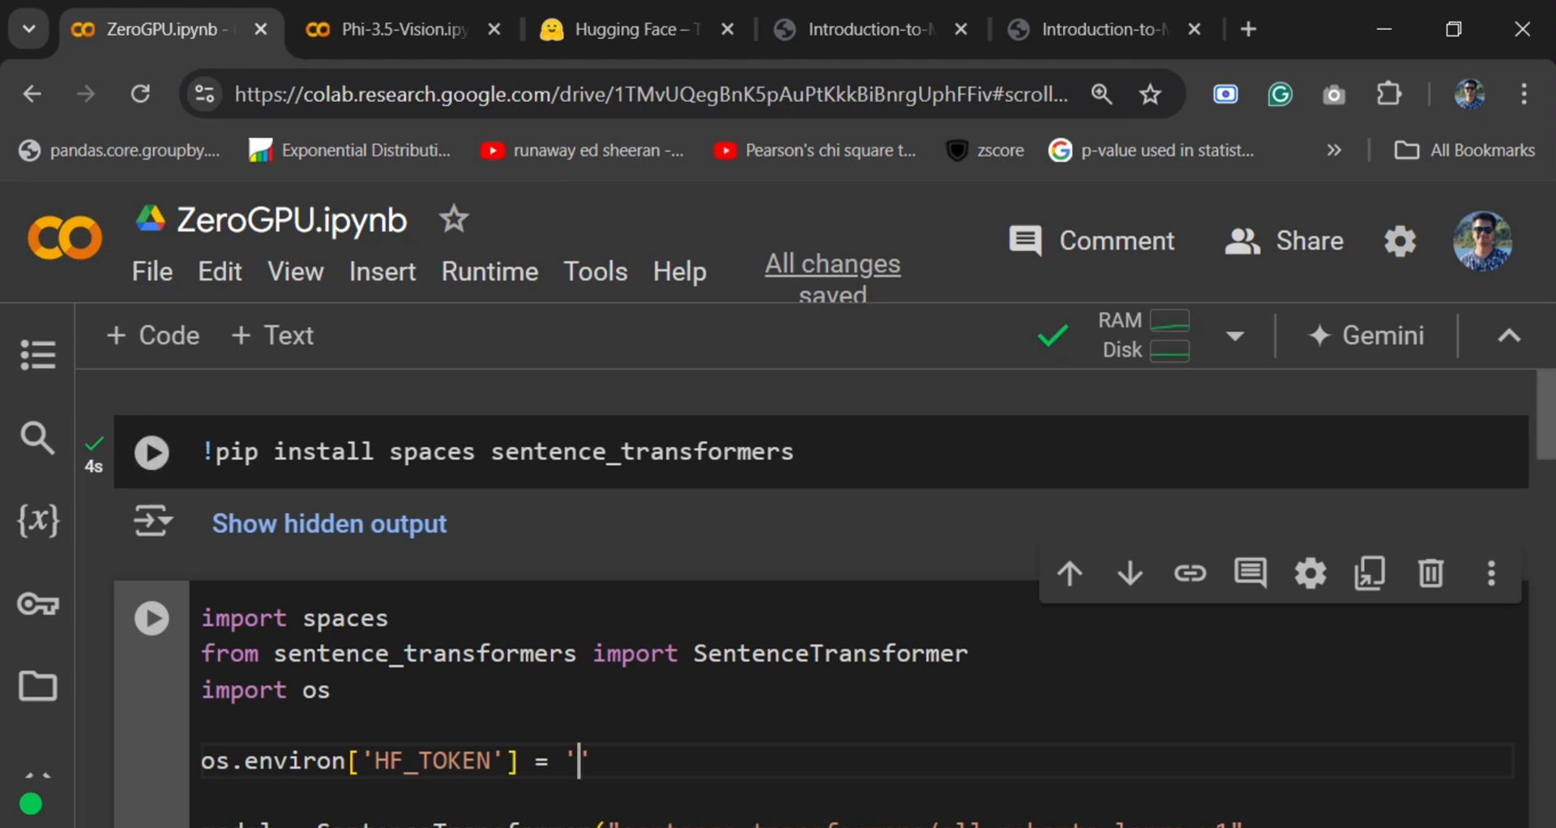
scroll(down, 3)
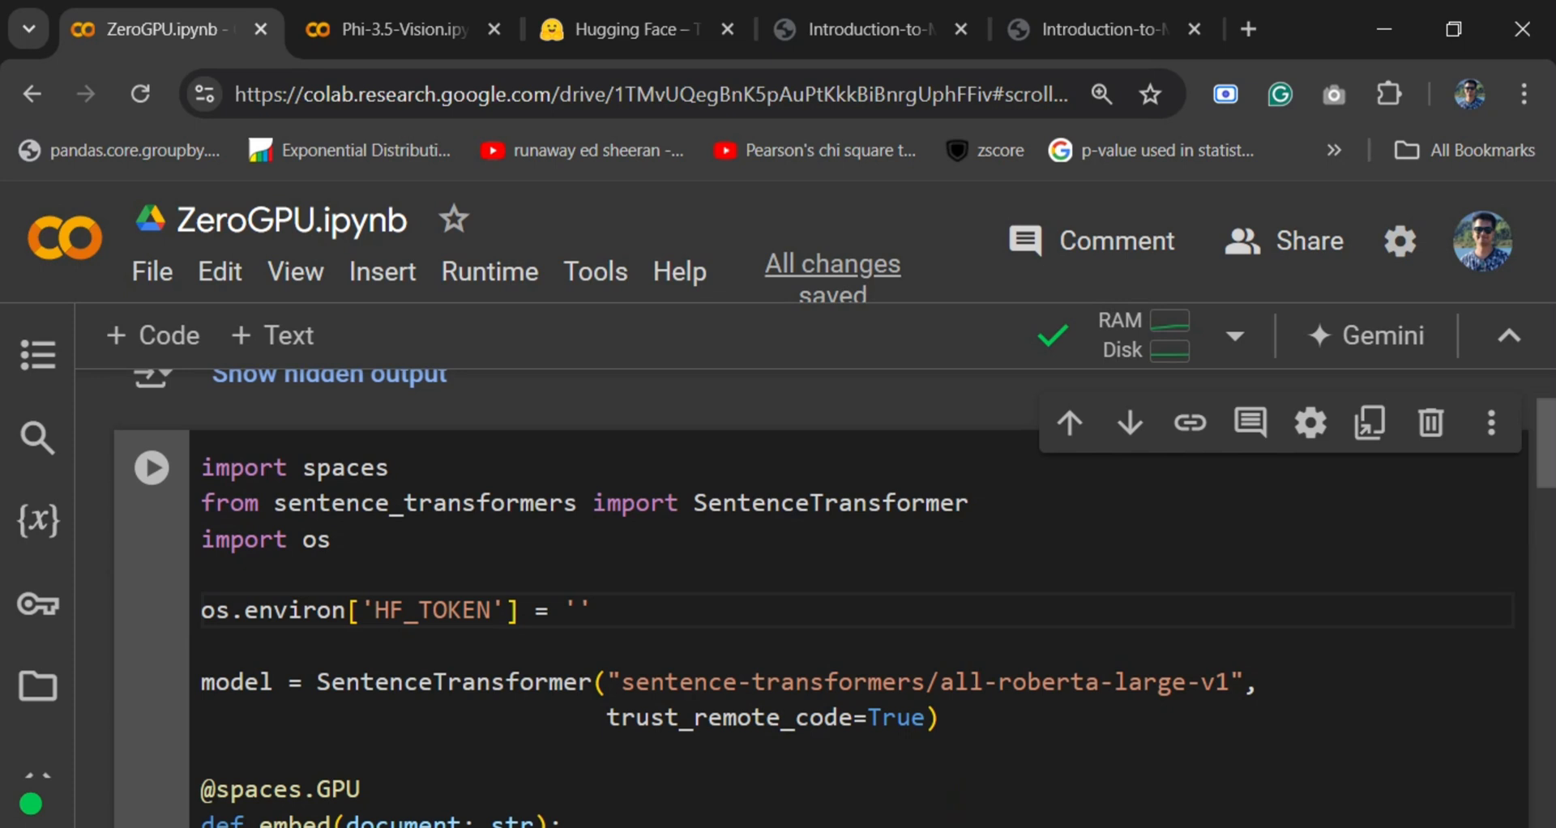
drag(261, 610, 591, 610)
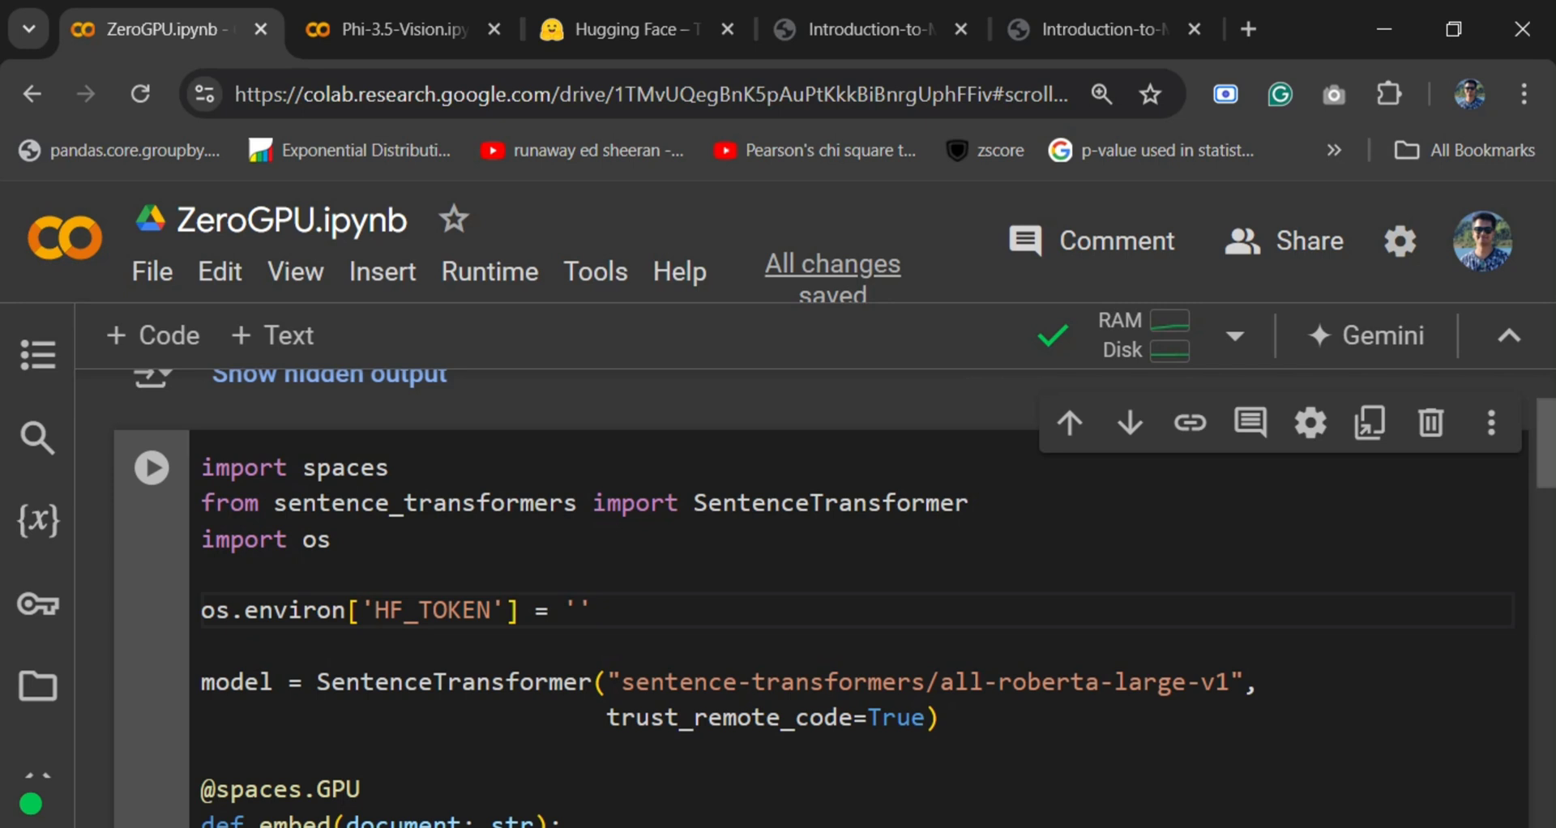
scroll(down, 3)
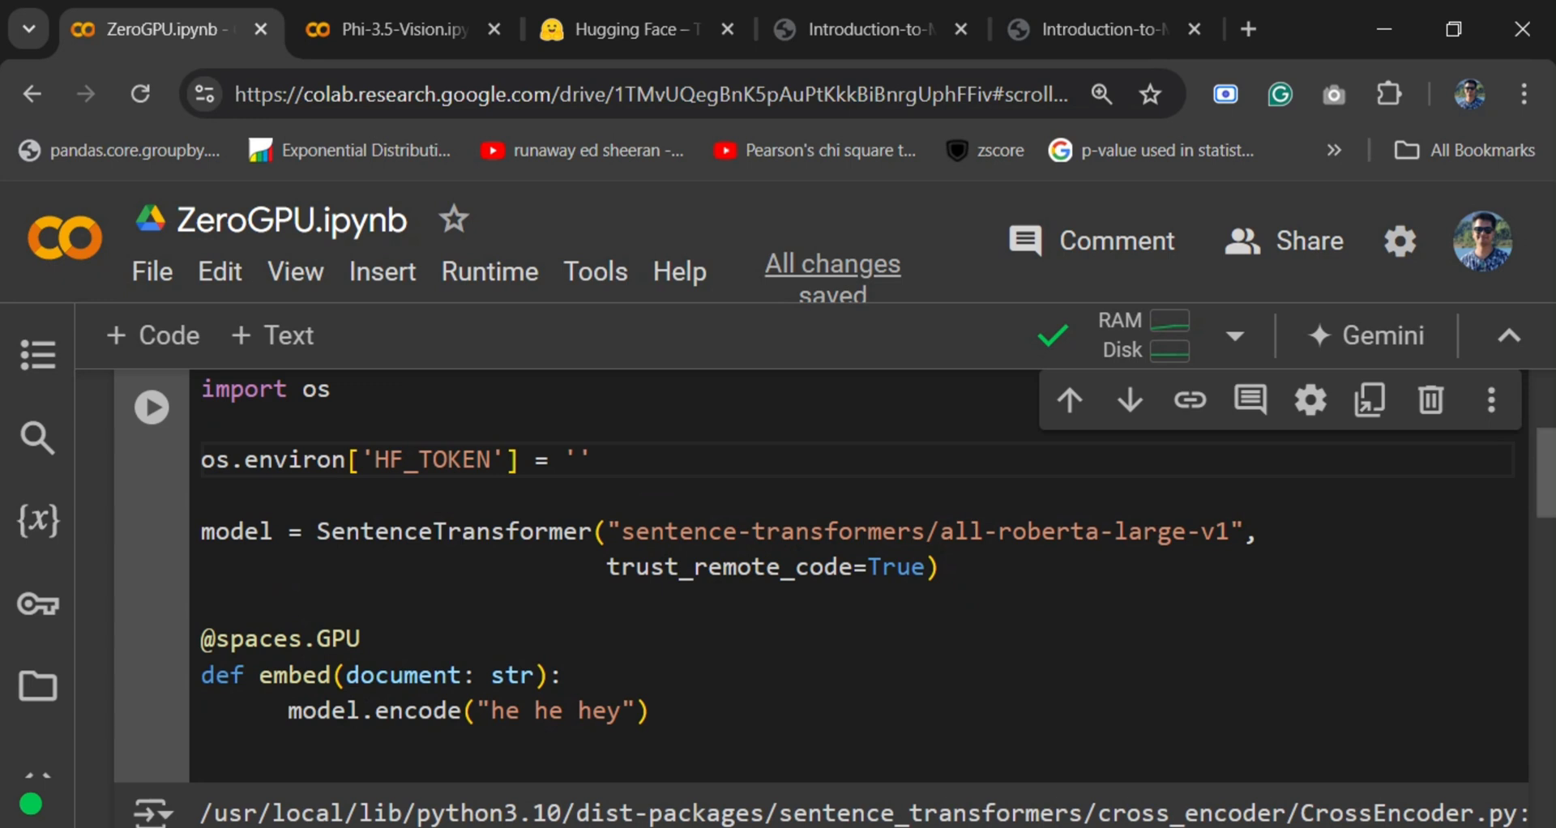
drag(620, 531, 936, 569)
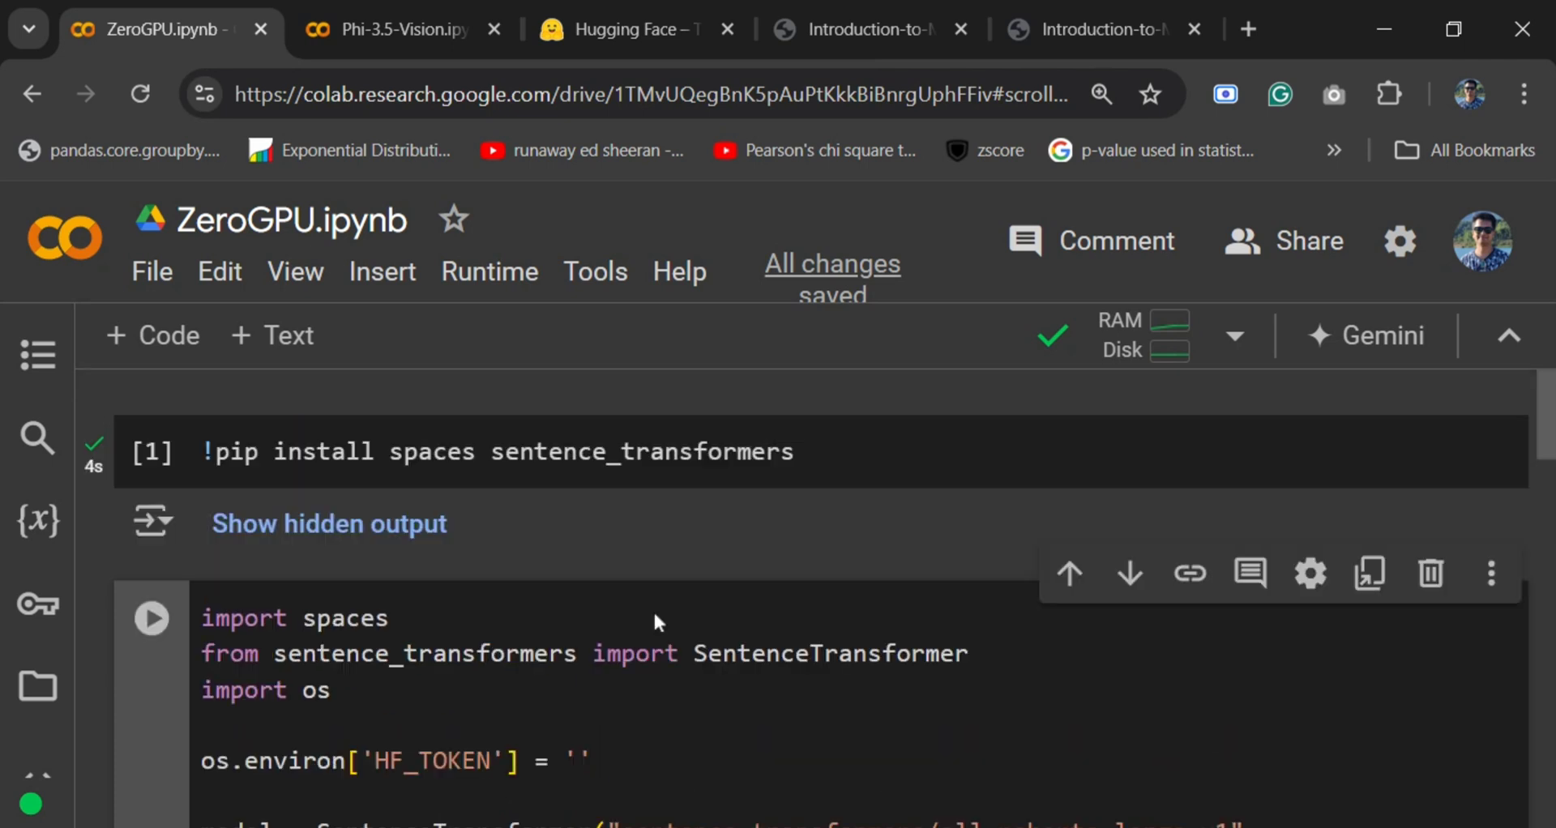
scroll(down, 3)
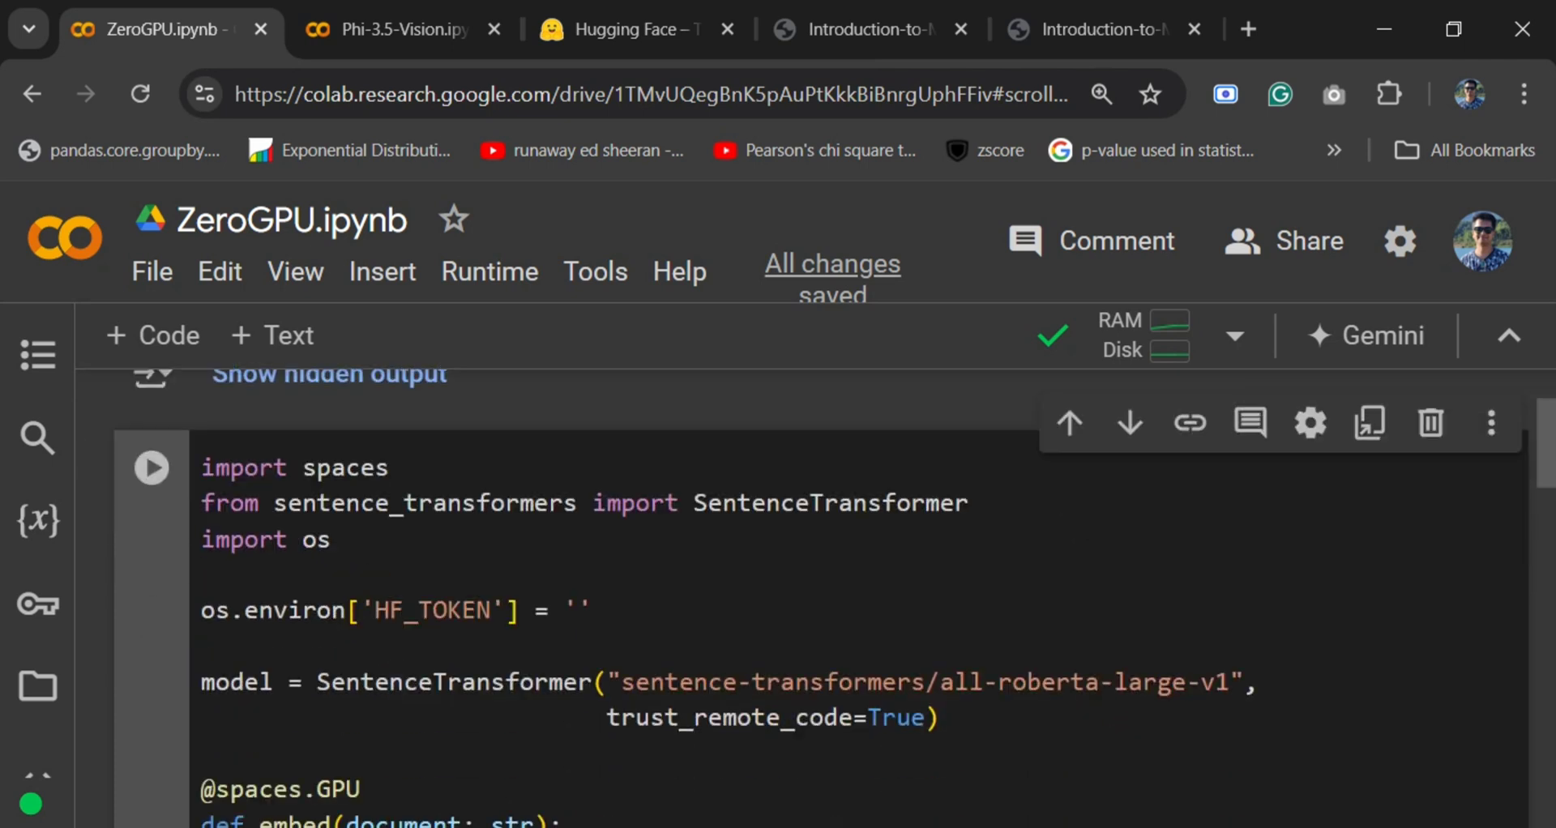